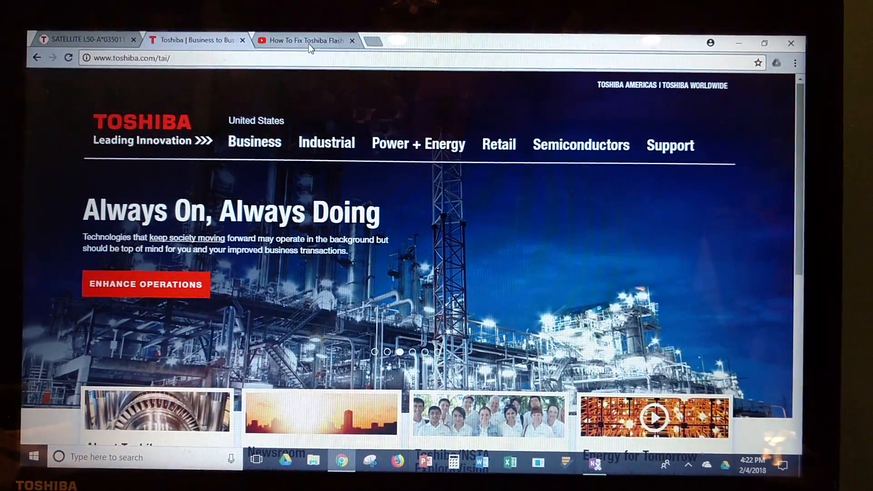
mouse_move(306, 42)
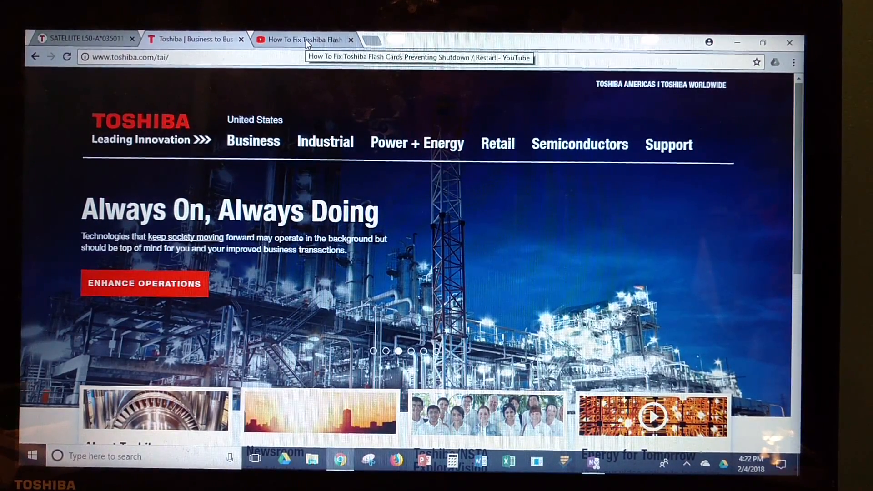
Switch to the 'How To Fix Toshiba Flash' video tab to read the function-key comment thread
click(304, 39)
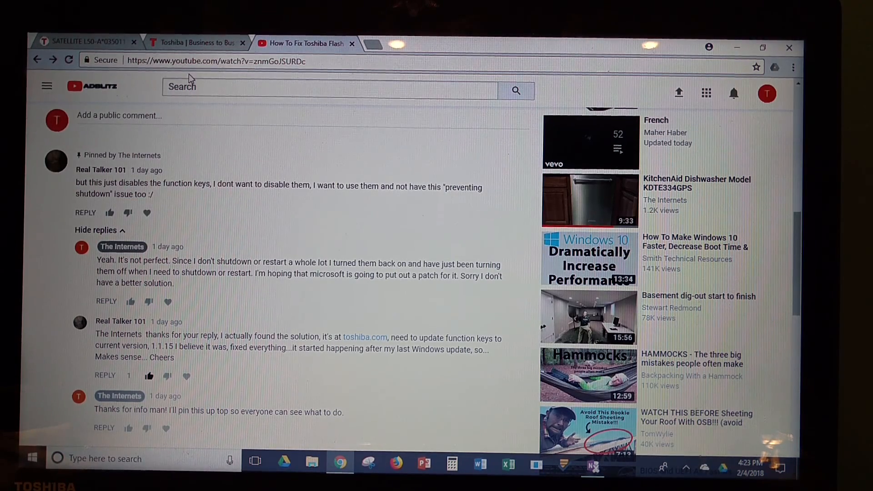
mouse_move(188, 43)
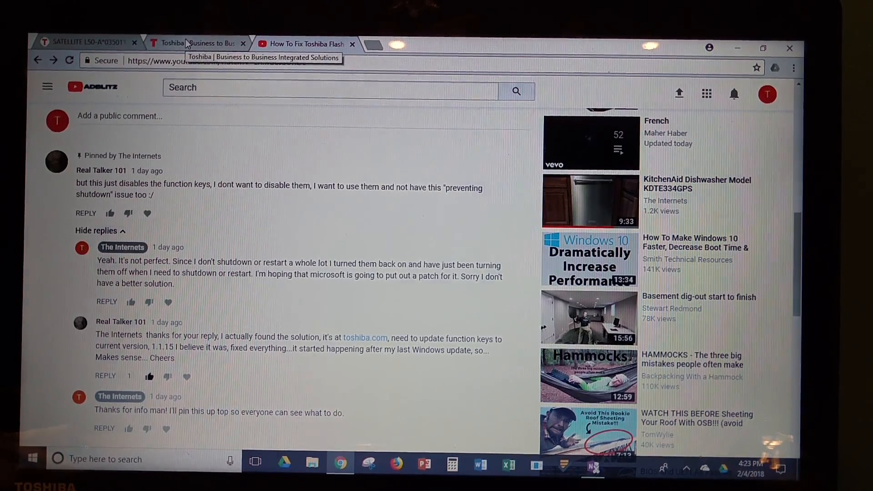
Return to the Toshiba website tab and reach the Support menu for laptops
click(194, 43)
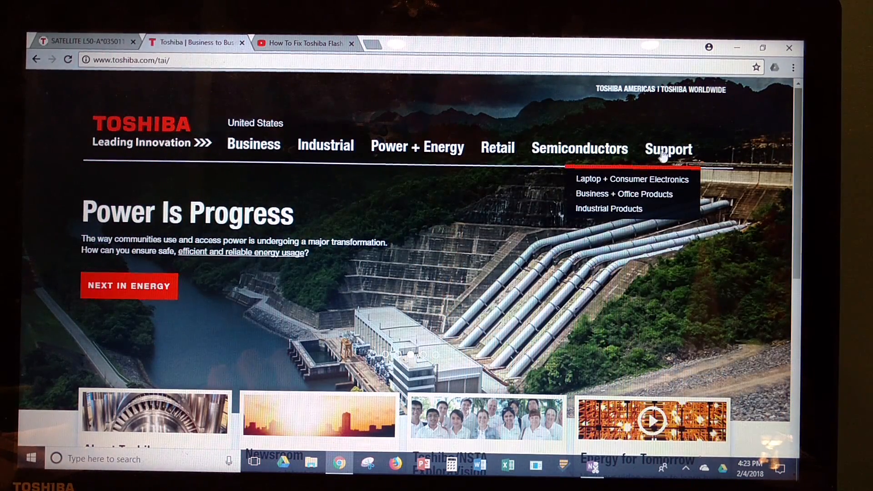
mouse_move(649, 184)
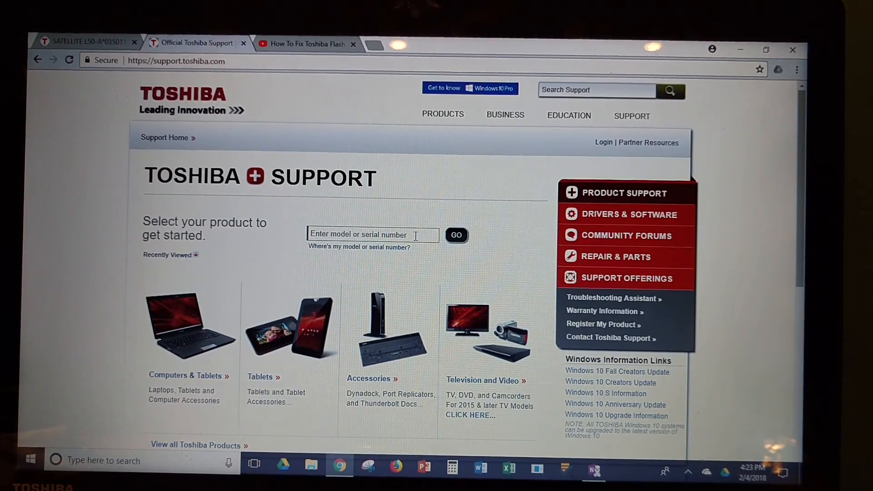
click(433, 241)
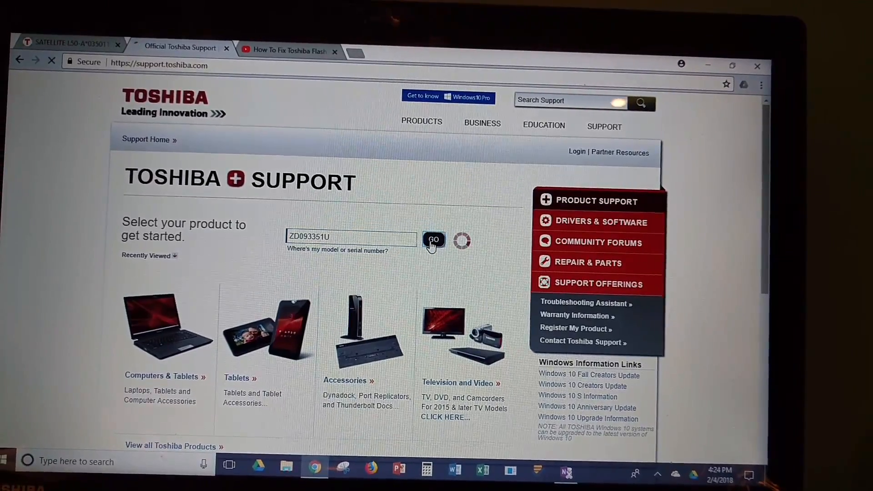
click(435, 240)
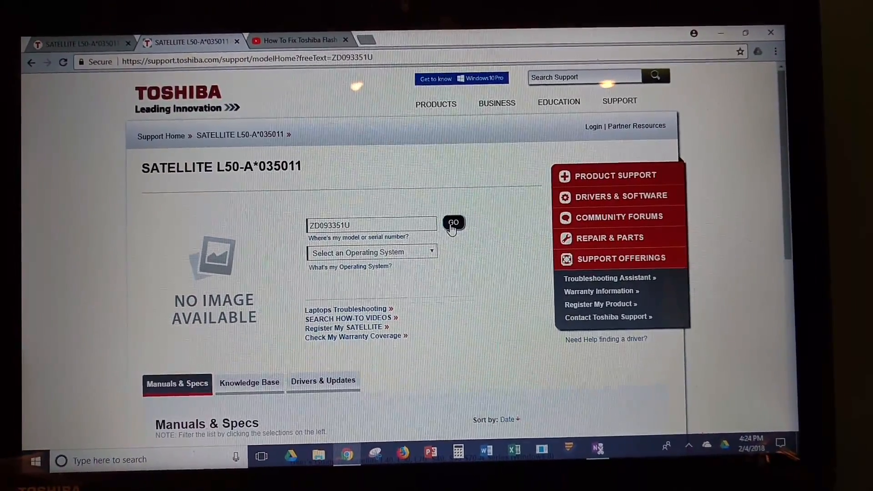
click(371, 252)
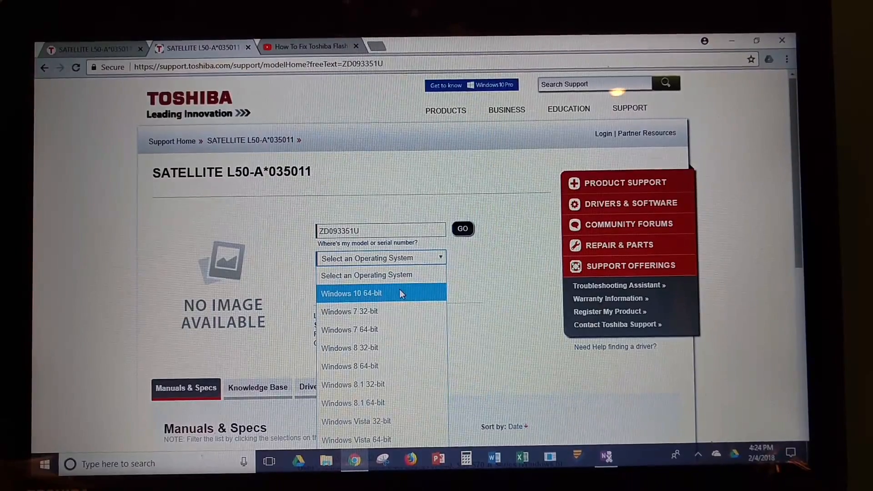
click(351, 293)
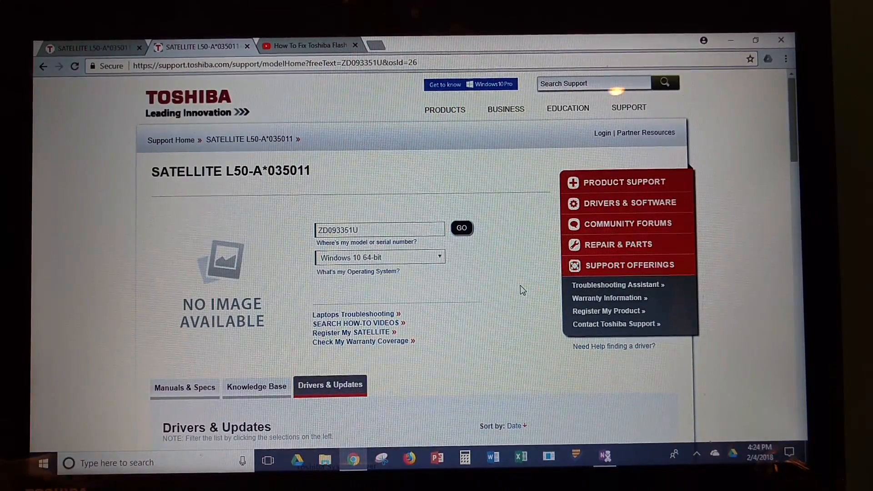
Scroll the Windows 10 drivers list down to Toshiba Function Key 1.1.15.4
scroll(down, 3)
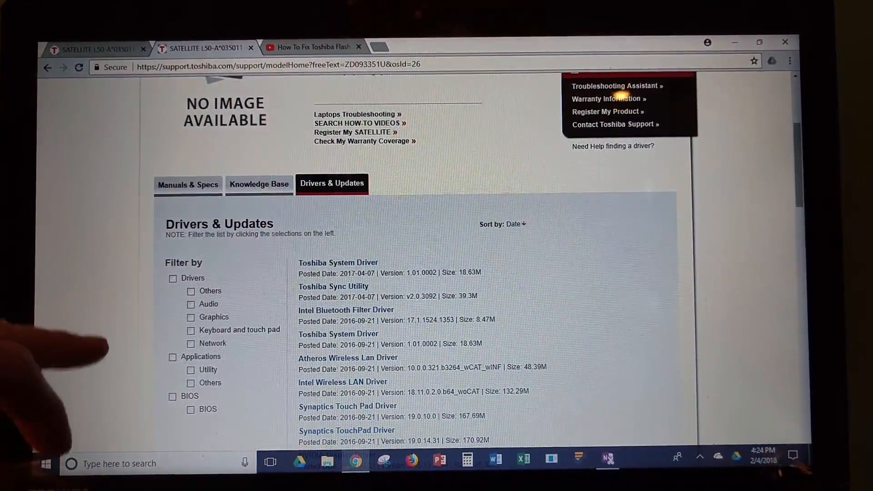
scroll(down, 3)
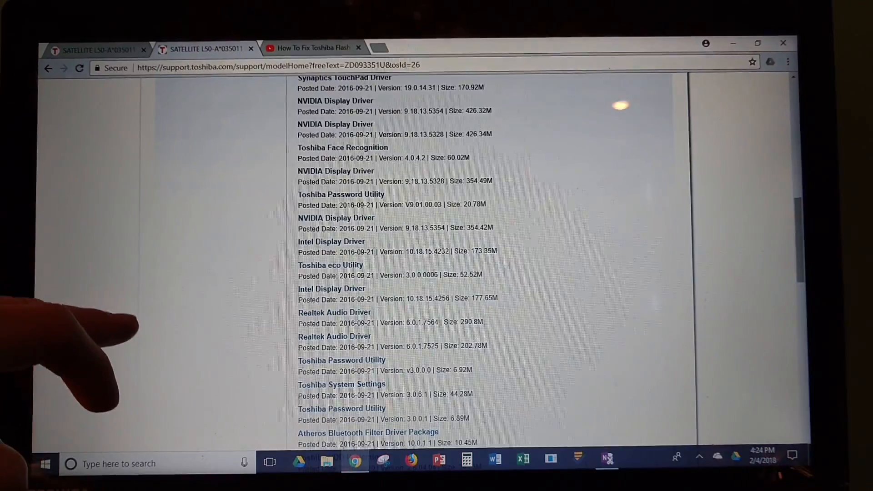
scroll(down, 3)
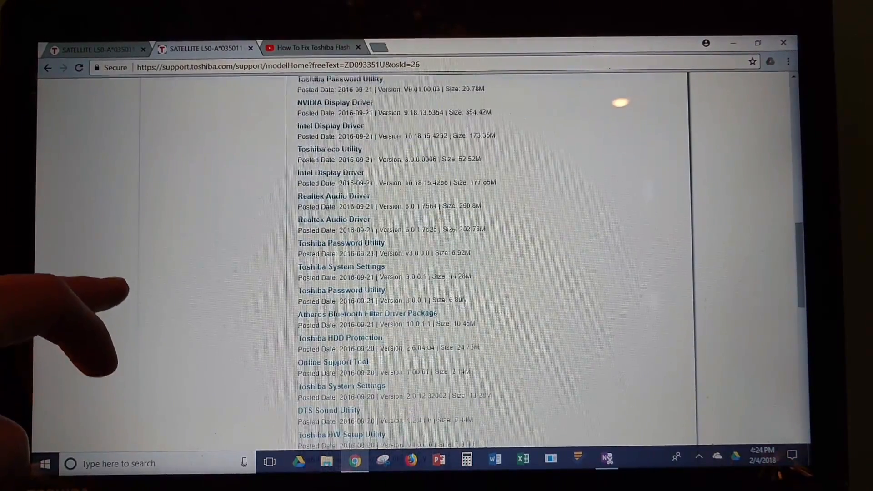
scroll(down, 3)
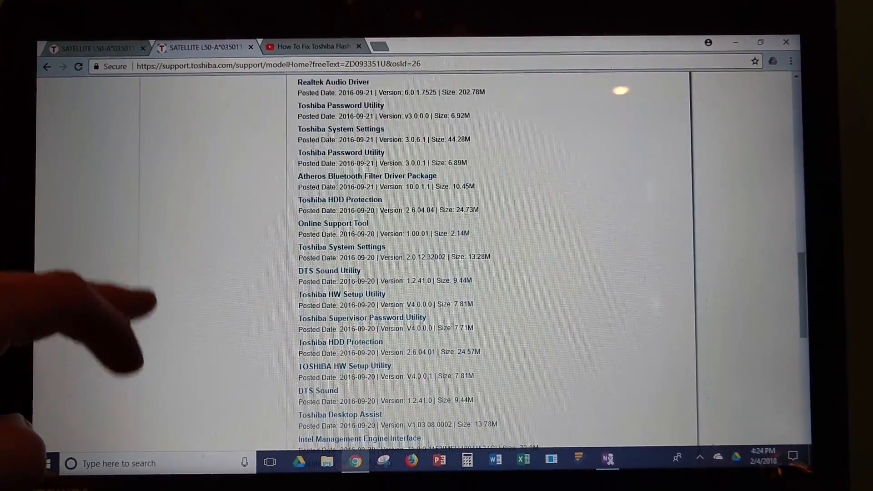
scroll(down, 3)
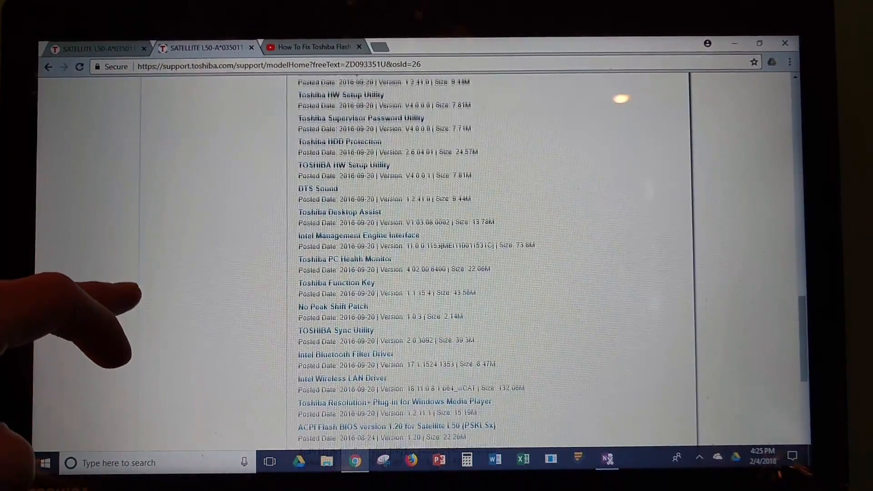
scroll(down, 3)
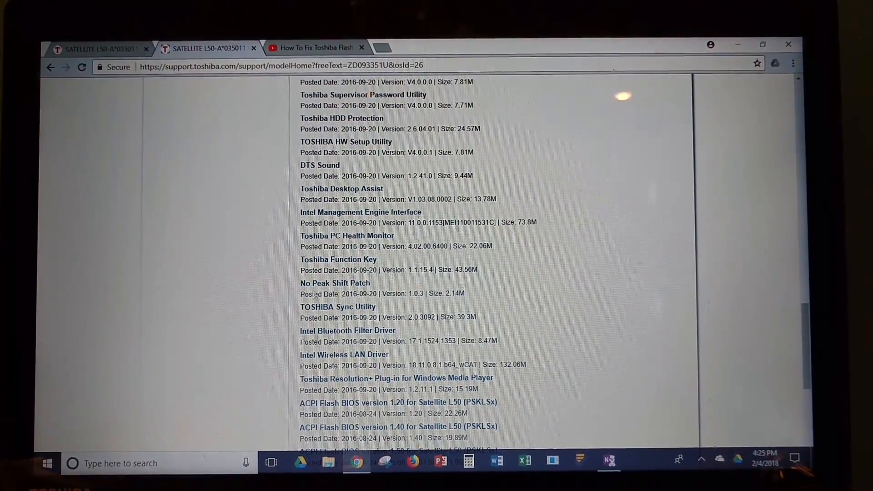